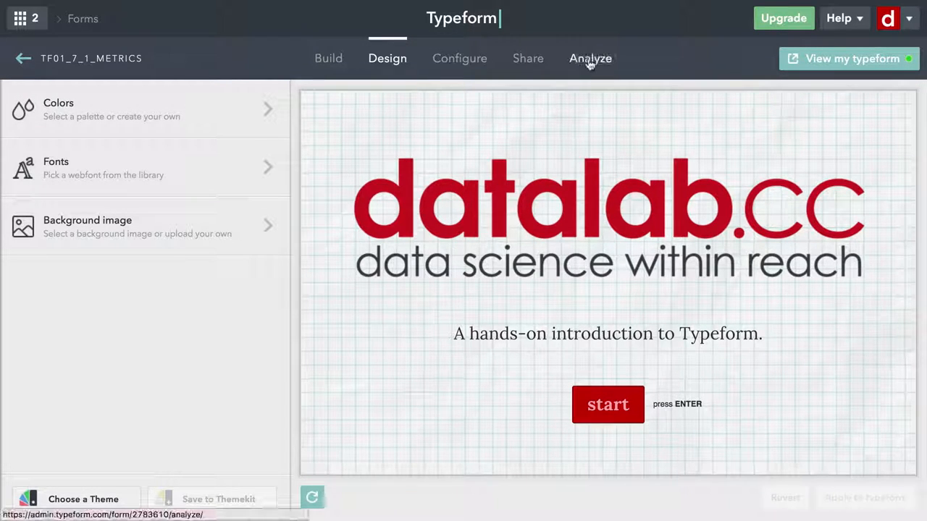
- Open the Analyze tab to view metrics: 5 unique visits, 8 responses, 100% completion by device
click(590, 58)
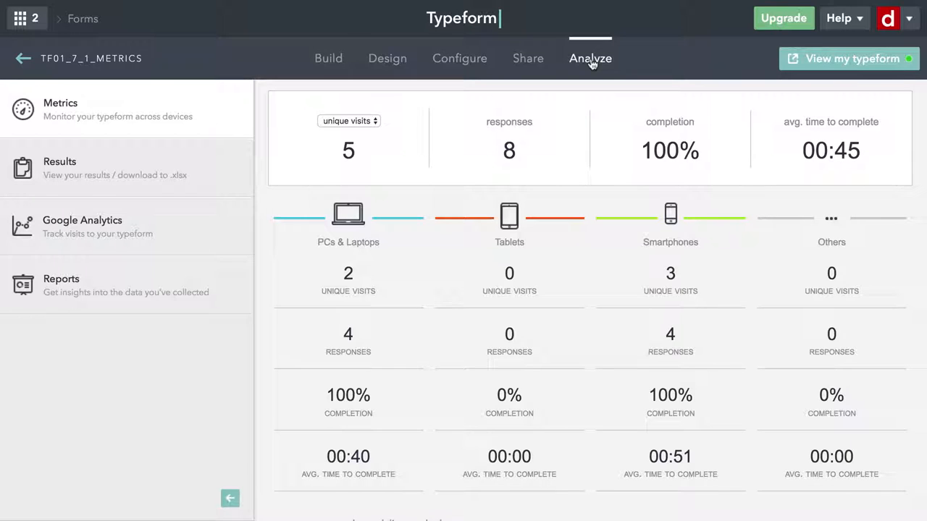
mouse_move(586, 71)
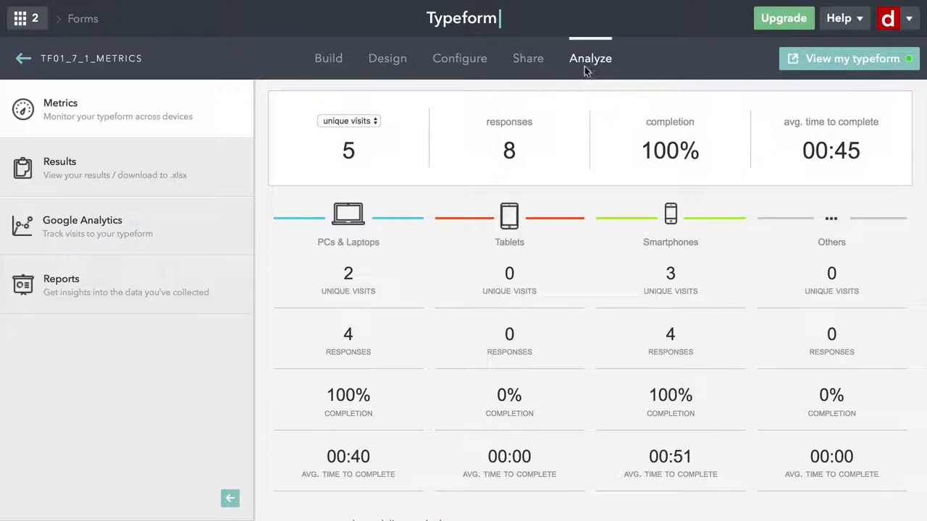
mouse_move(391, 152)
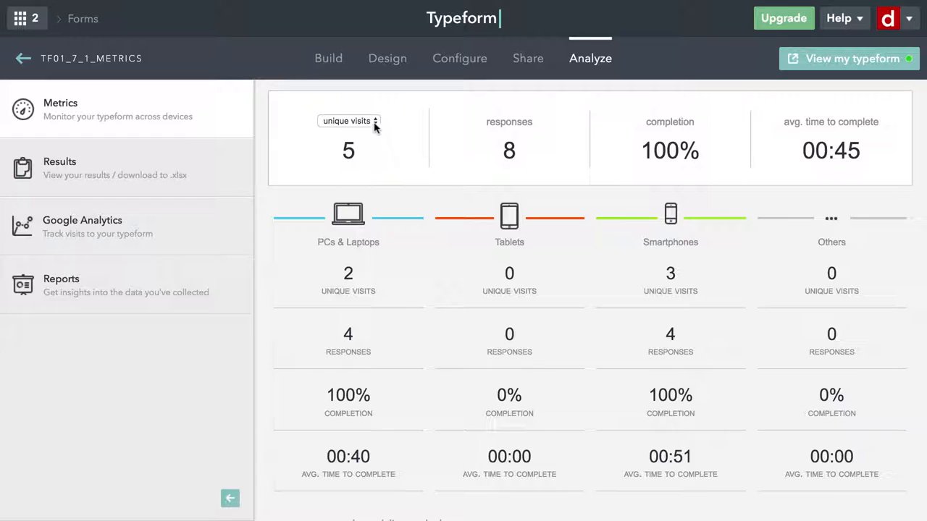
click(348, 121)
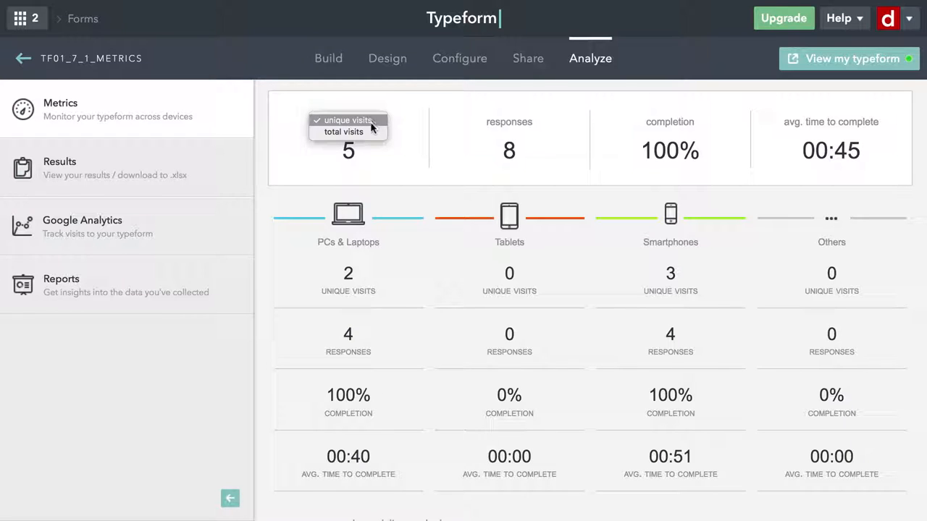
click(343, 131)
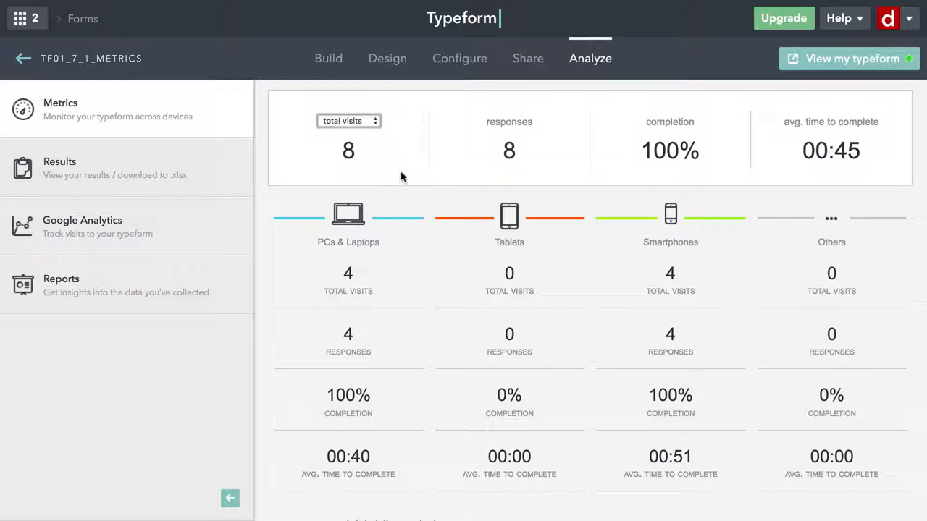
click(348, 120)
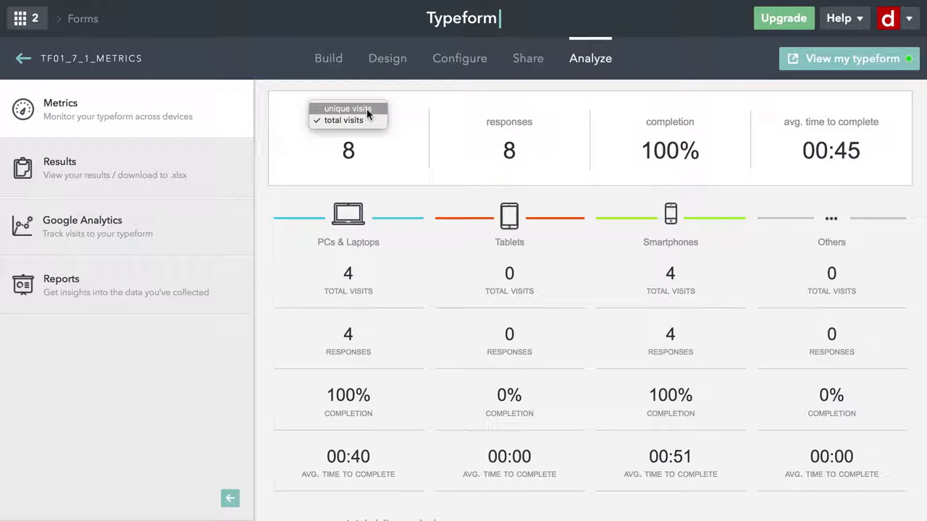
click(349, 109)
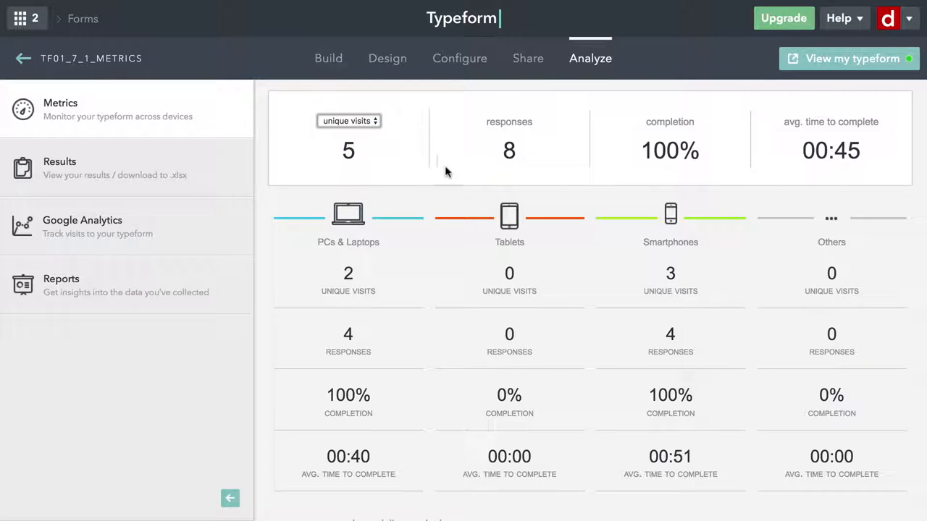
mouse_move(684, 163)
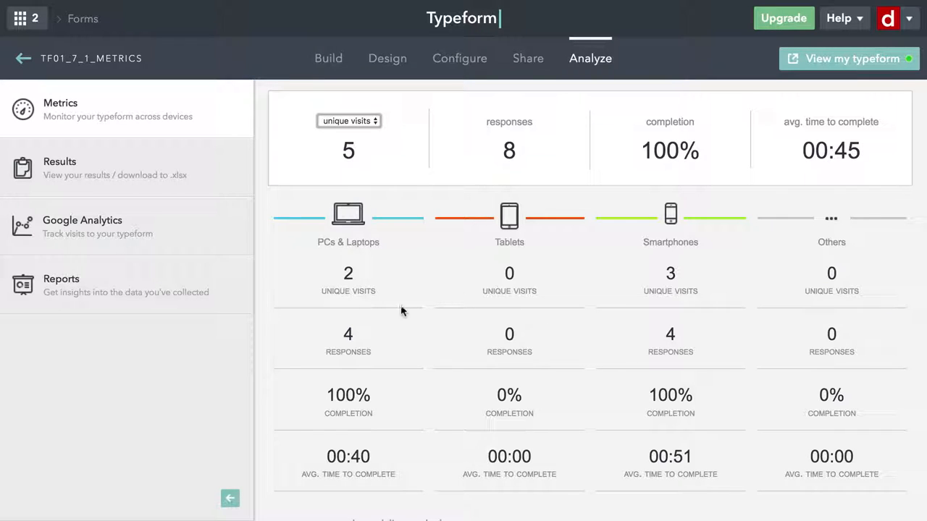
mouse_move(371, 285)
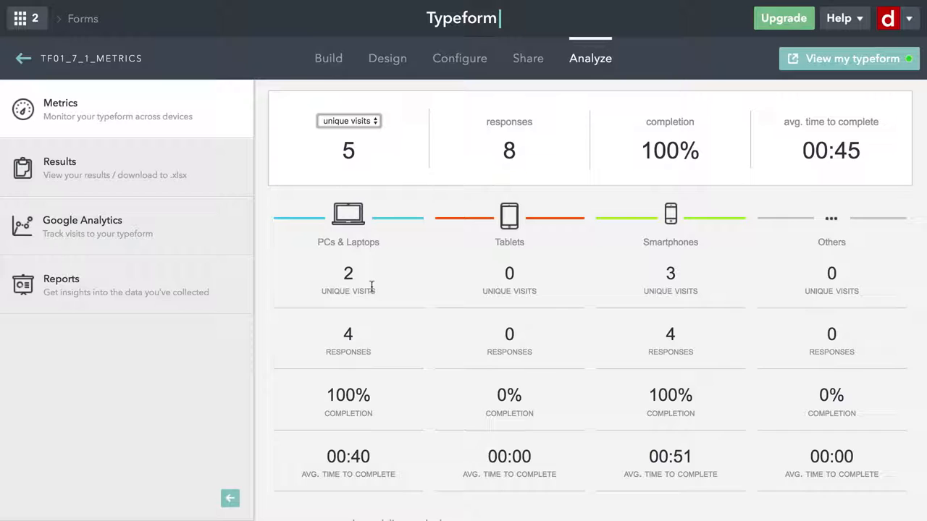
mouse_move(651, 302)
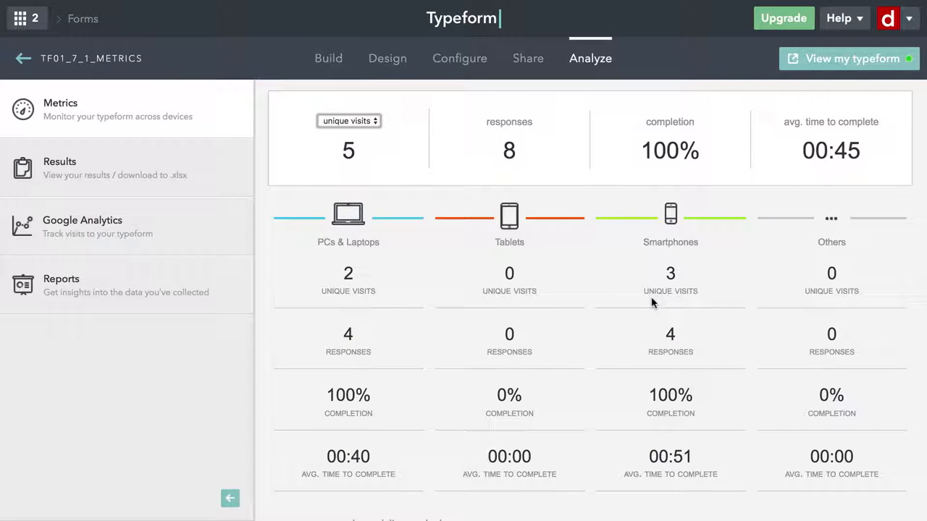
mouse_move(620, 449)
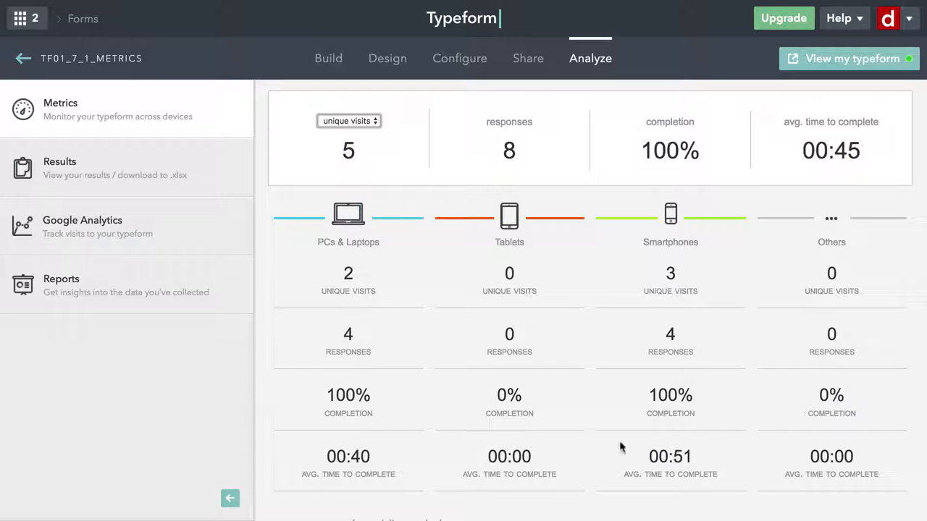
mouse_move(663, 449)
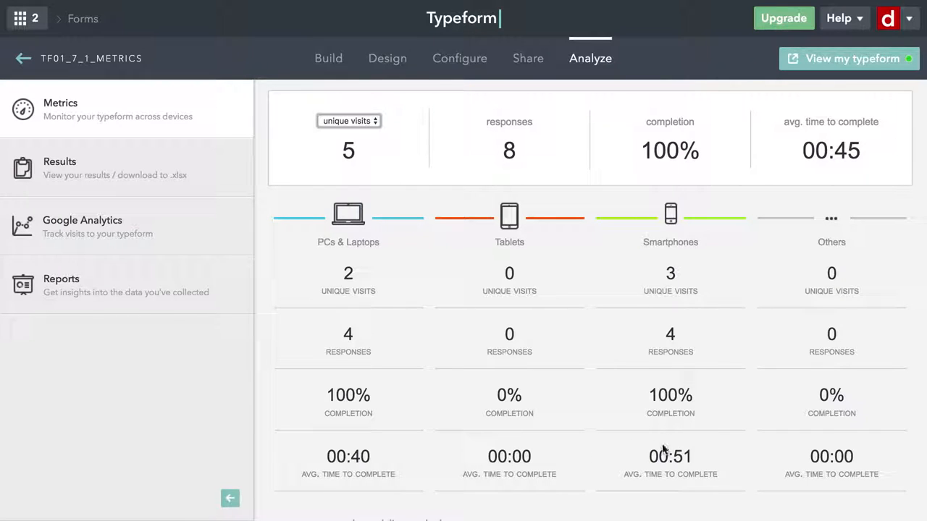
mouse_move(403, 480)
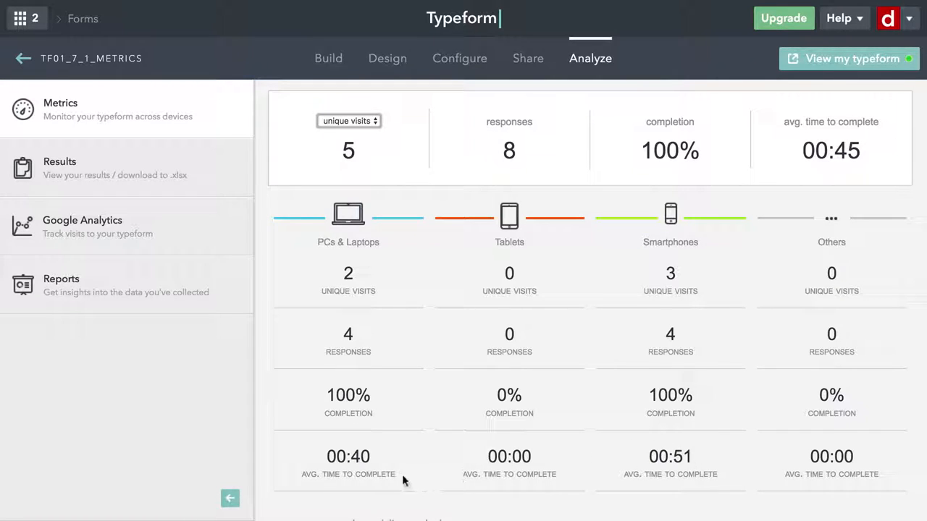
- Scroll down to the unique-visits pie chart showing 60% smartphones and 40% PCs
scroll(down, 3)
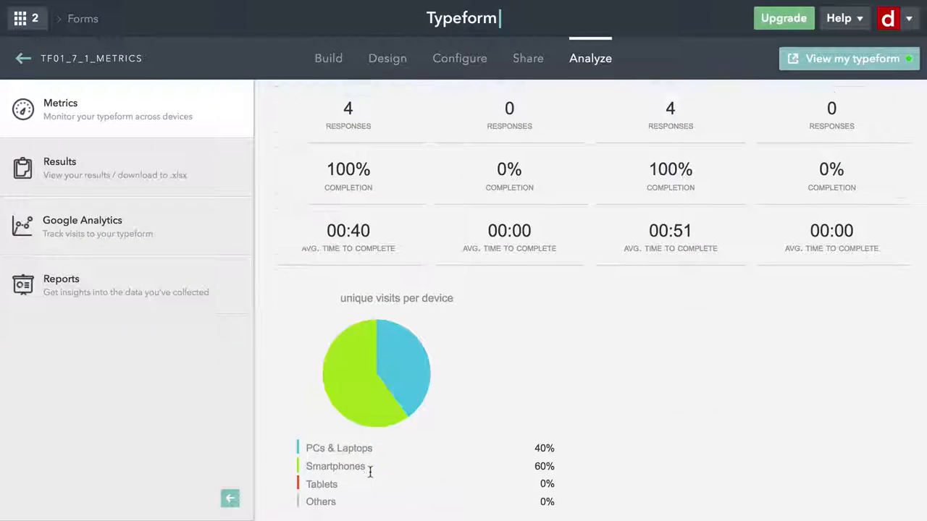